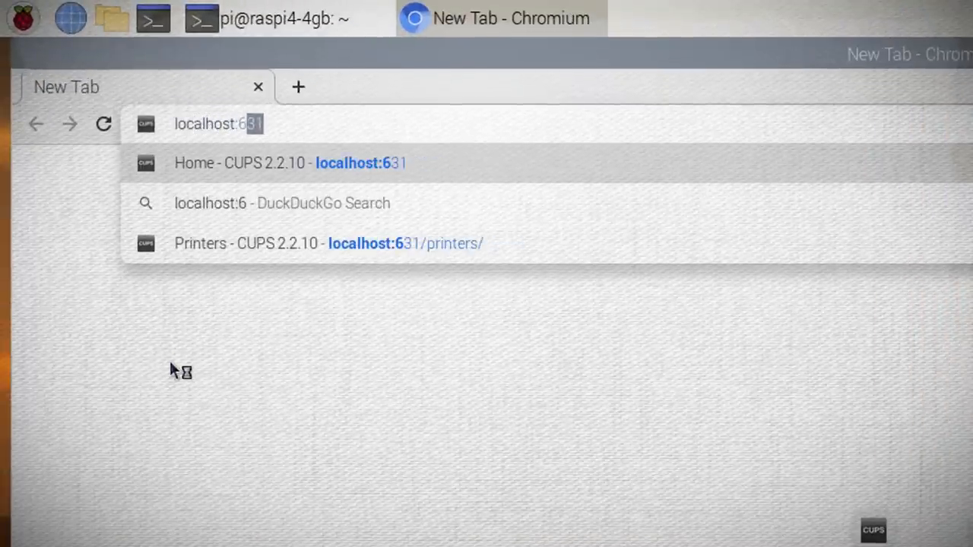
# Step: Load the local CUPS home page from the localhost:631 suggestion
pyautogui.click(290, 163)
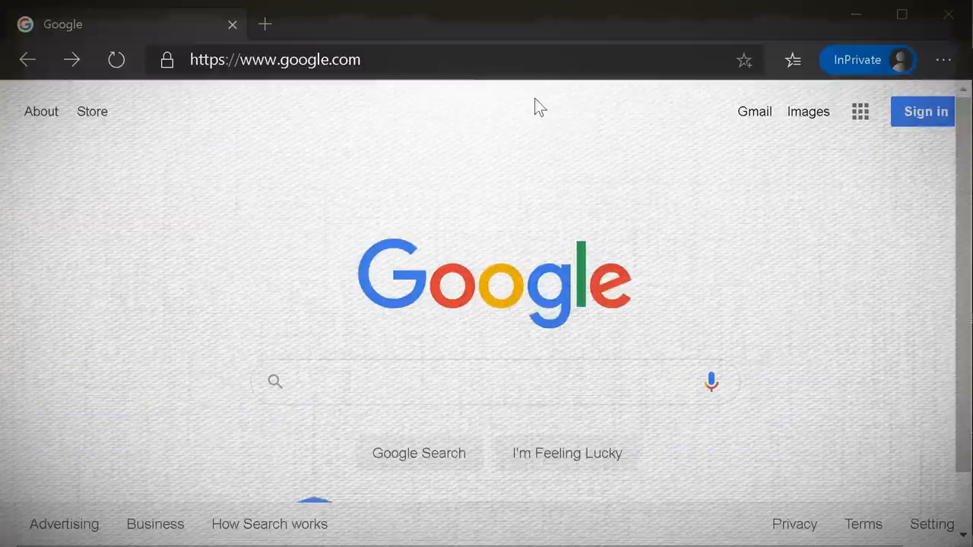
# Step: Reach the CUPS server at 10.0.0.120:631 and go to its secure https Administration address
pyautogui.write('10.0.0.')
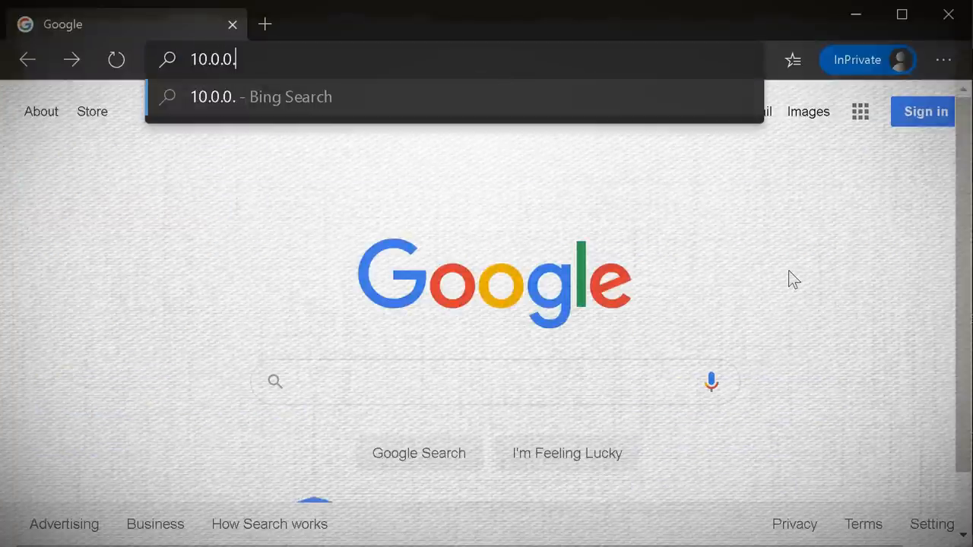
pyautogui.write('120:631/admin')
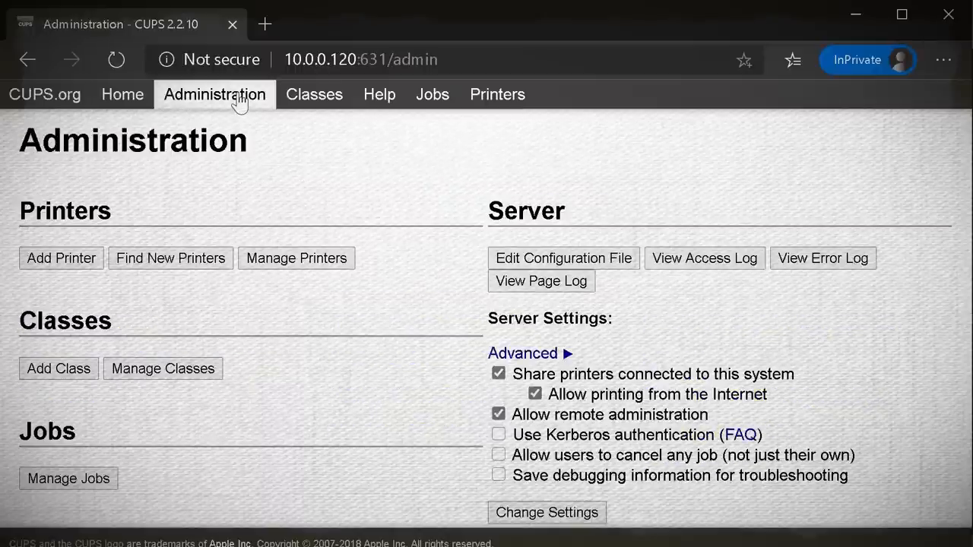
pyautogui.click(546, 512)
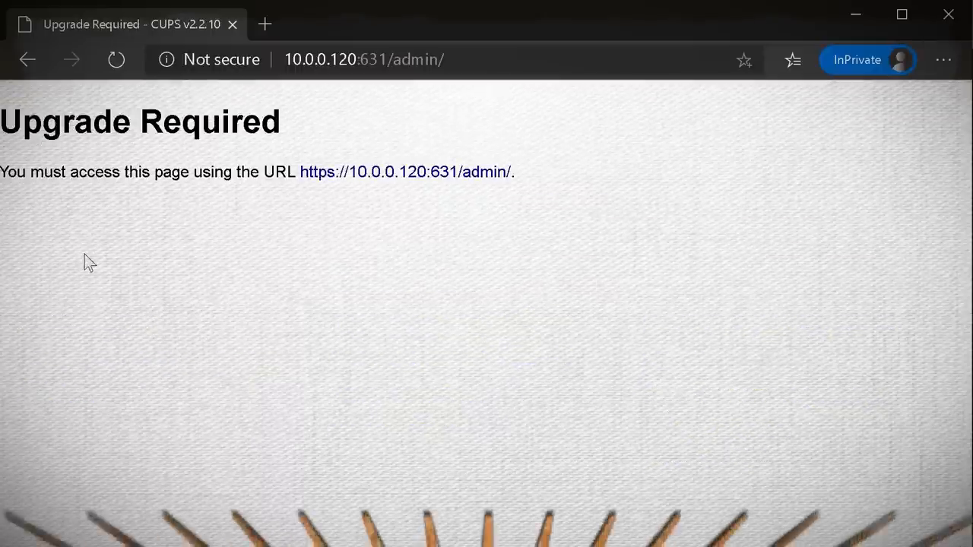
pyautogui.click(404, 170)
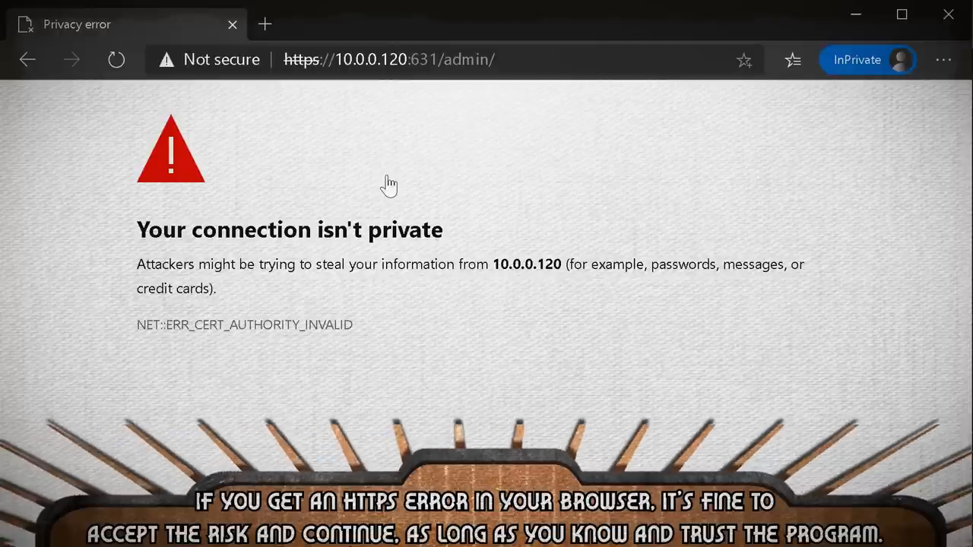
# Step: Continue past the untrusted certificate warning and sign in as administrator
pyautogui.click(389, 182)
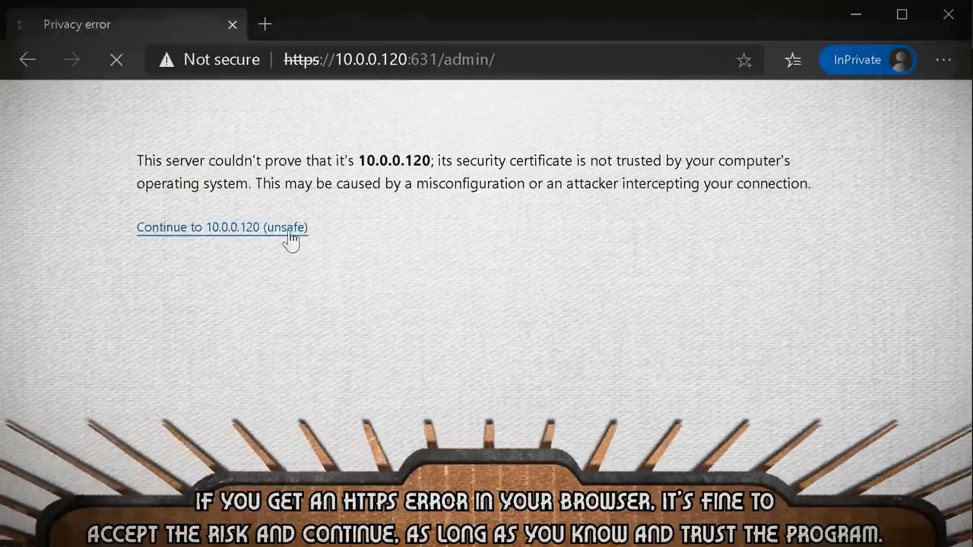
pyautogui.click(222, 227)
pyautogui.write('pi')
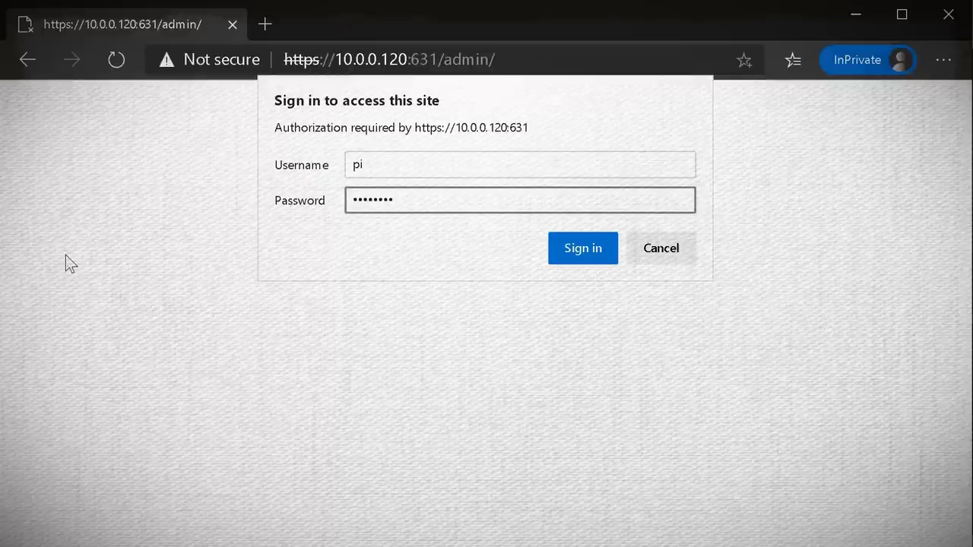
pyautogui.click(584, 248)
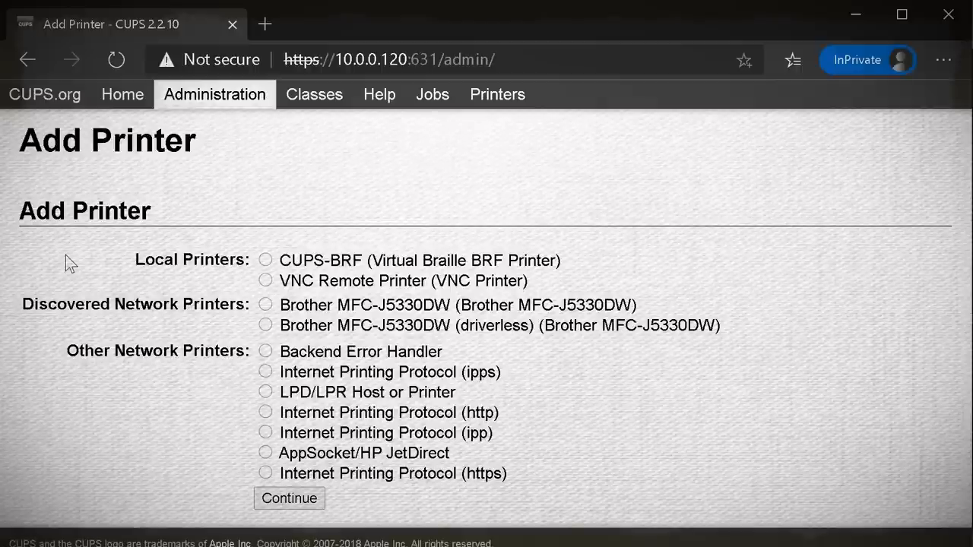
pyautogui.moveTo(220, 341)
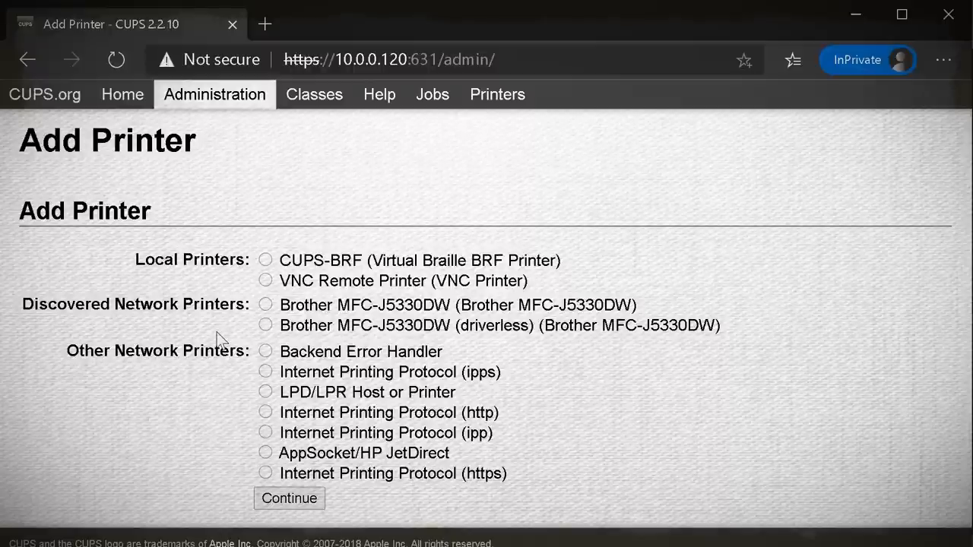
pyautogui.moveTo(234, 343)
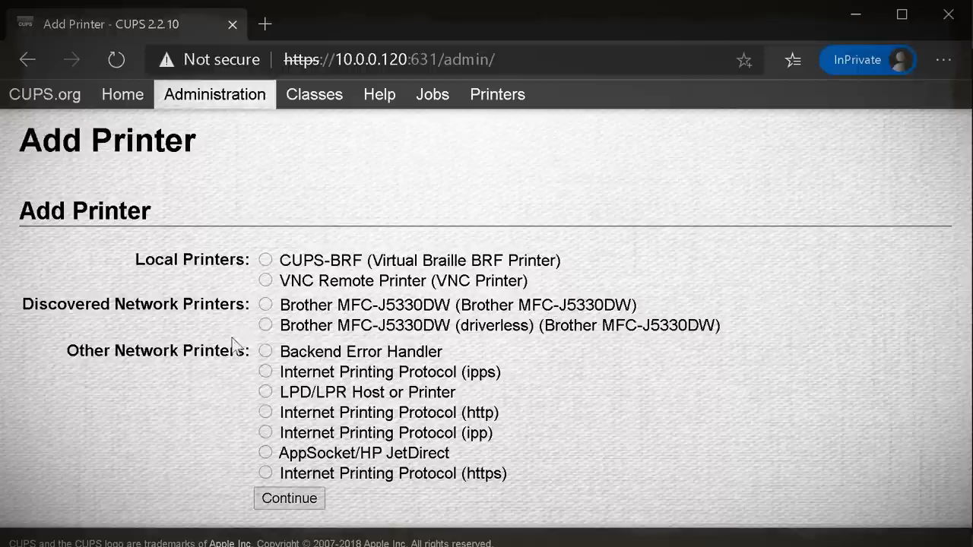
# Step: Choose the discovered 'Brother MFC-J5330DW (driverless)' network printer and continue to its details
pyautogui.click(264, 325)
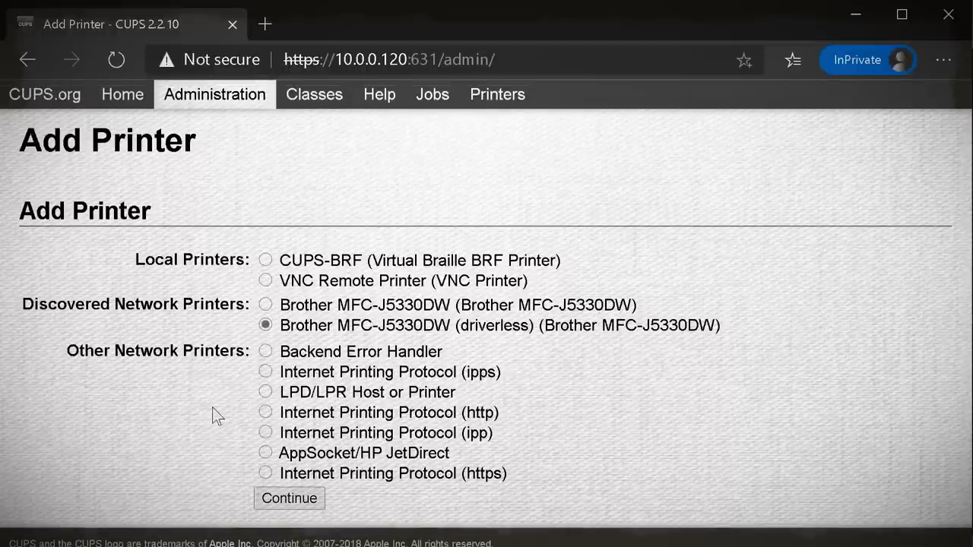
pyautogui.click(289, 499)
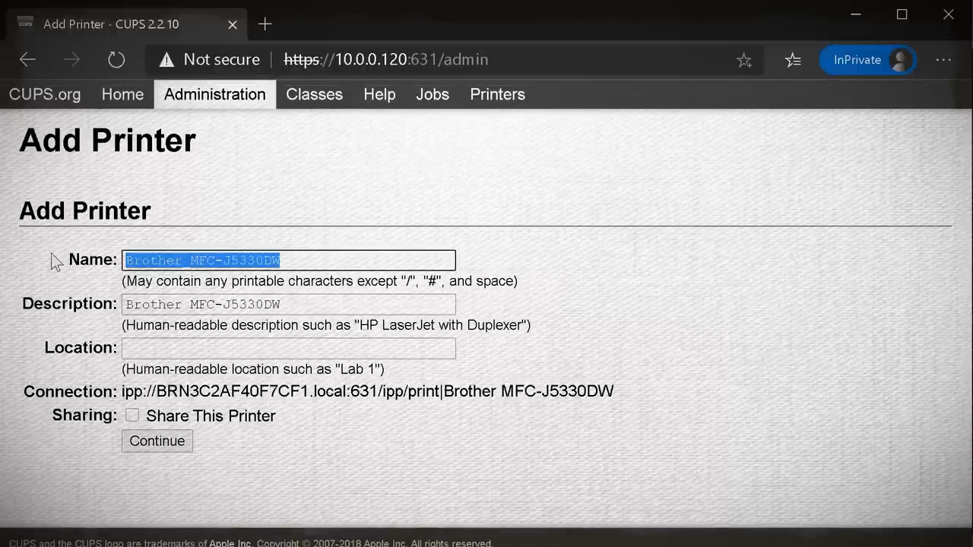
# Step: Name the printer home_printer with Share This Printer ticked and continue
pyautogui.write('home_printer')
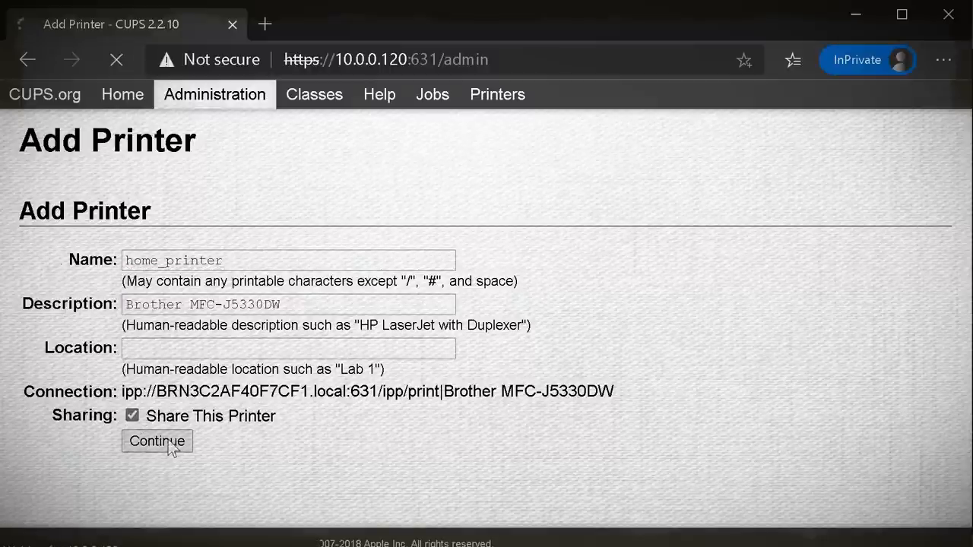
pyautogui.click(157, 441)
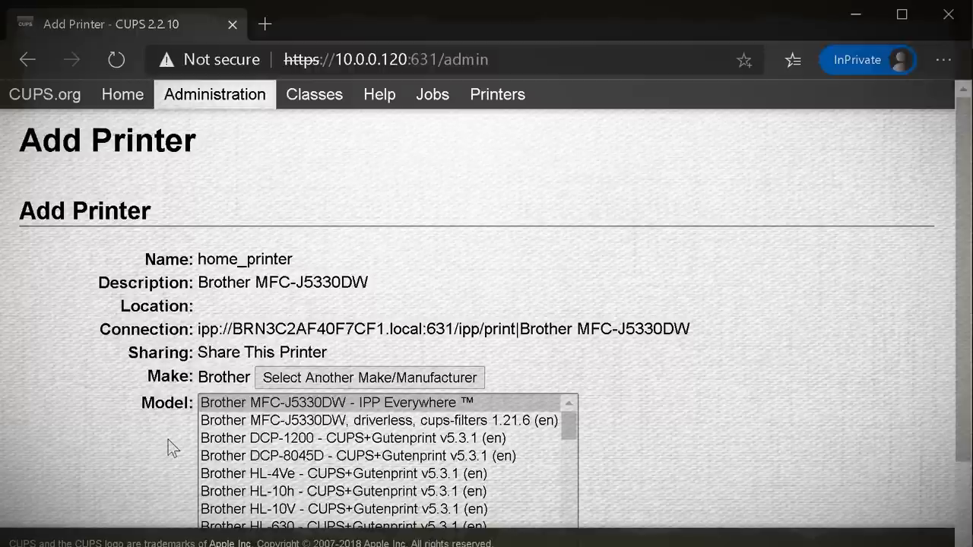
pyautogui.moveTo(296, 426)
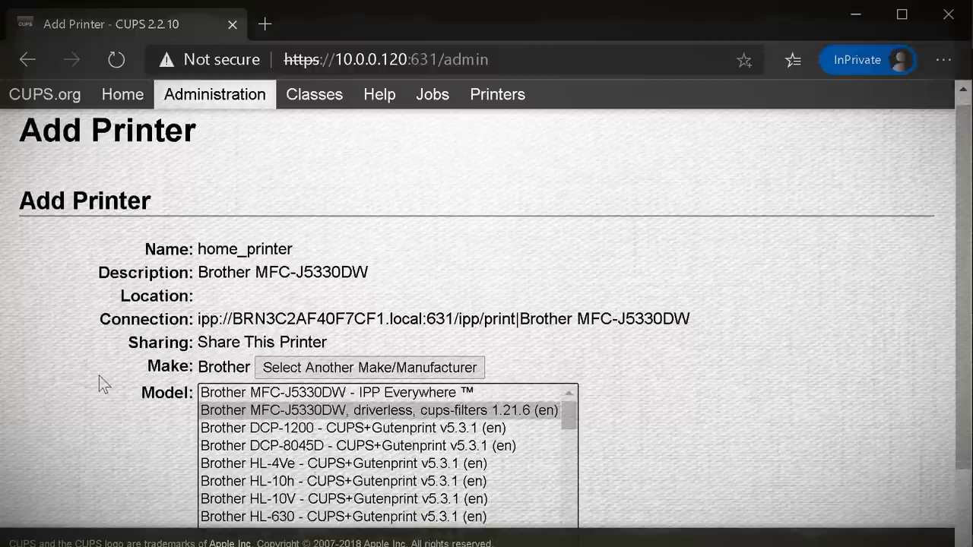
# Step: Add home_printer with the 'Brother MFC-J5330DW, driverless, cups-filters 1.21.6 (en)' model
pyautogui.scroll(-3)
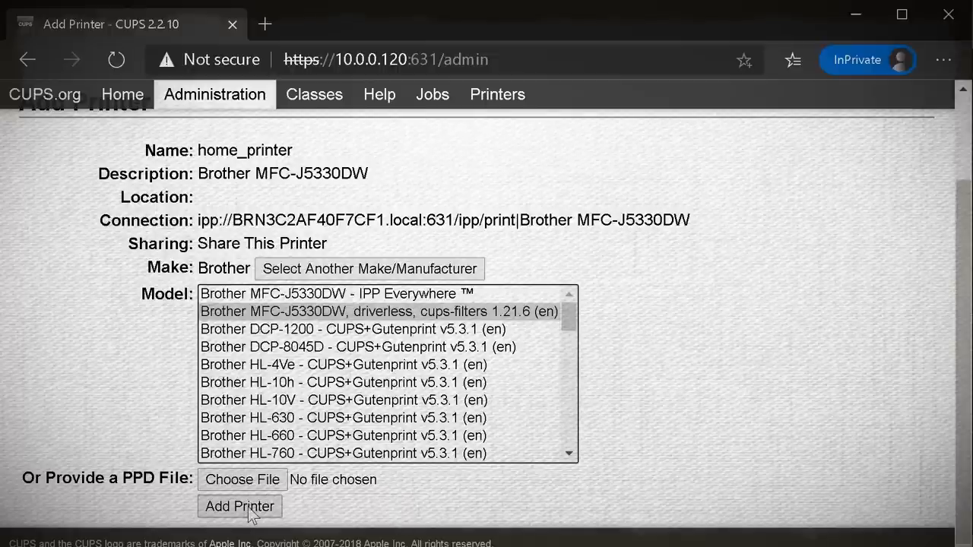
pyautogui.click(240, 506)
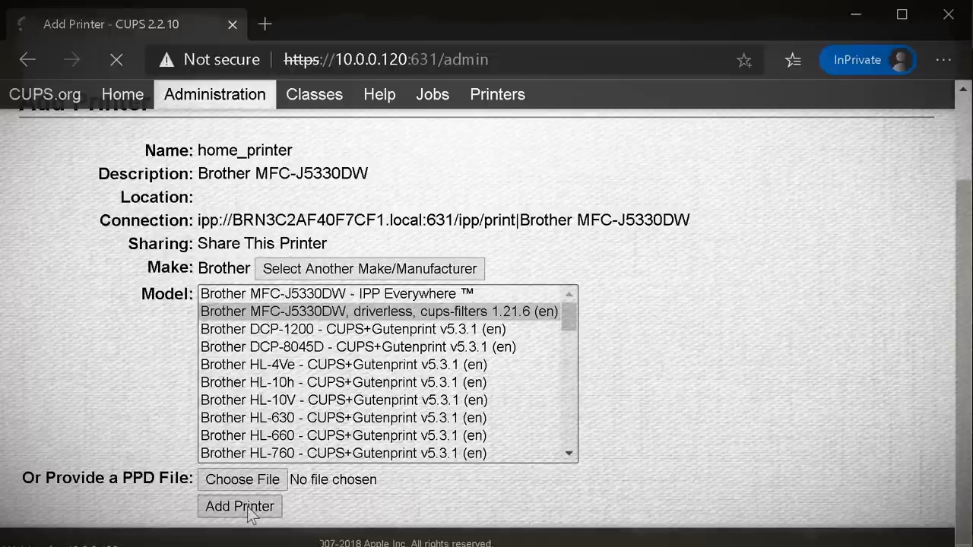
pyautogui.click(241, 506)
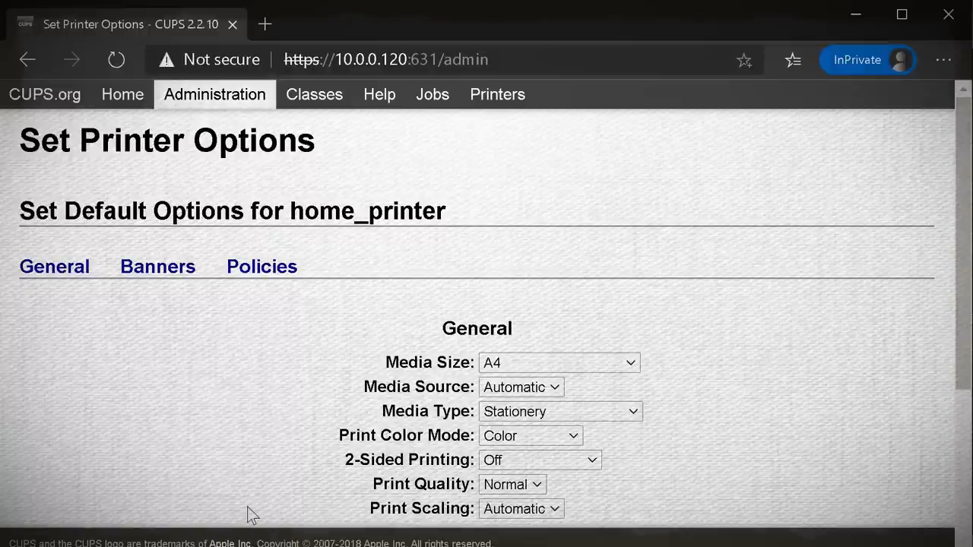
pyautogui.moveTo(353, 363)
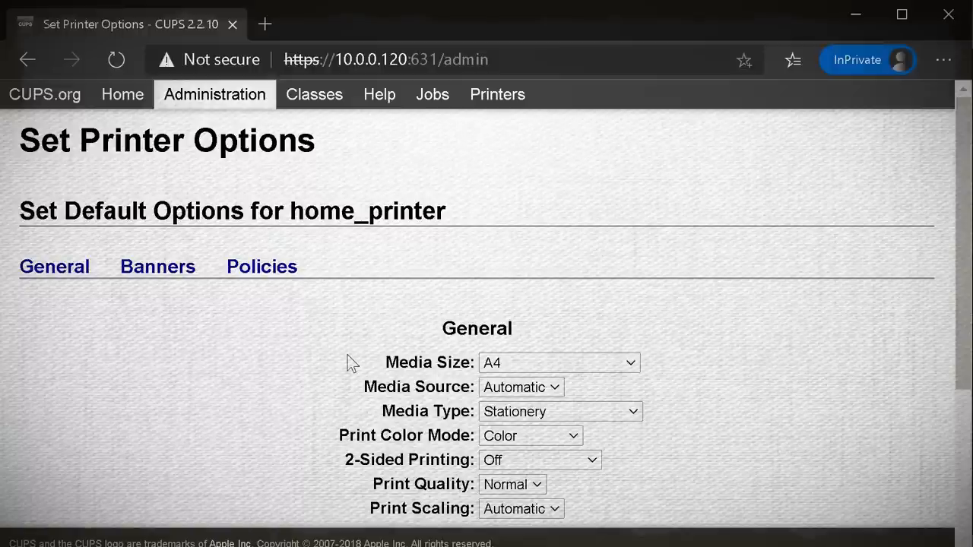
# Step: Save home_printer's default options: media size A4, color mode, two-sided off
pyautogui.scroll(-3)
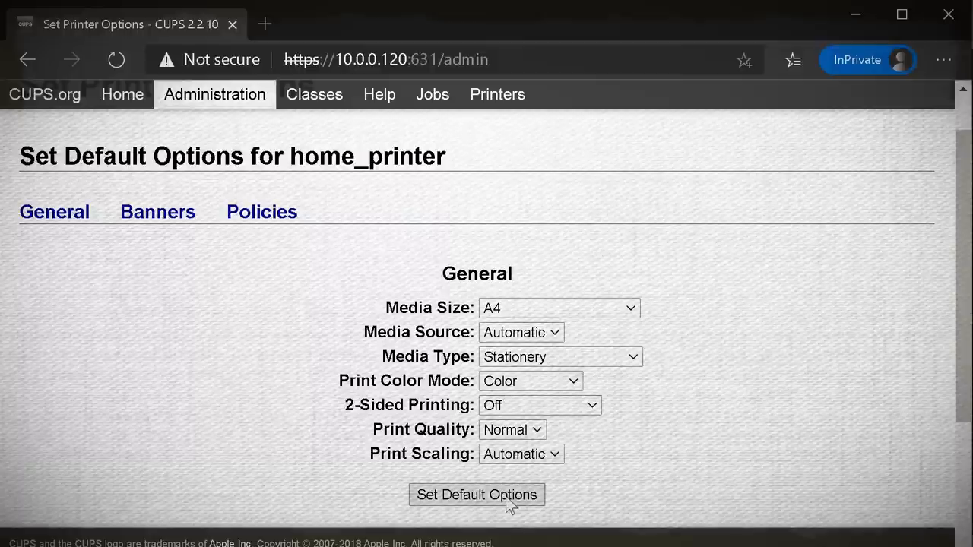
pyautogui.click(477, 496)
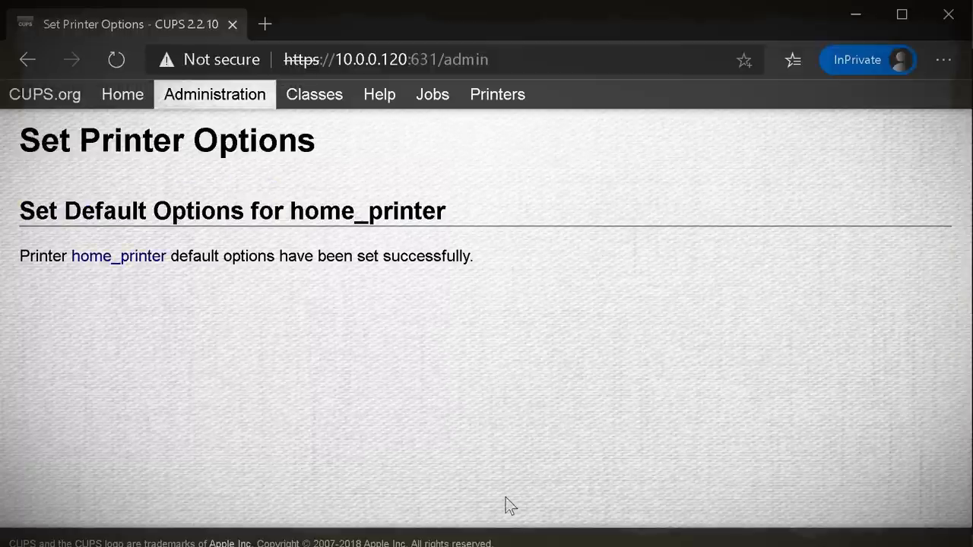
pyautogui.moveTo(497, 94)
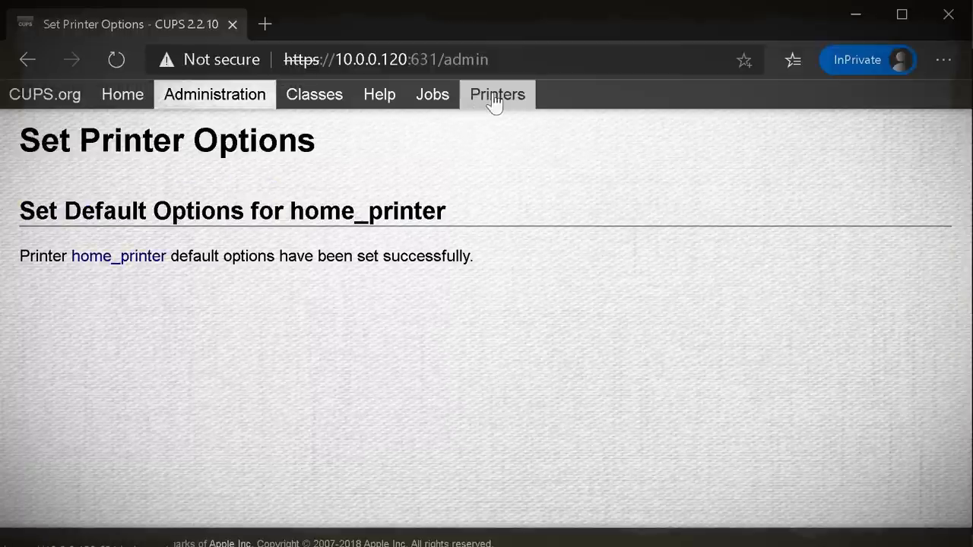
# Step: From the Printers list, show home_printer's page: idle, accepting jobs, shared
pyautogui.click(495, 94)
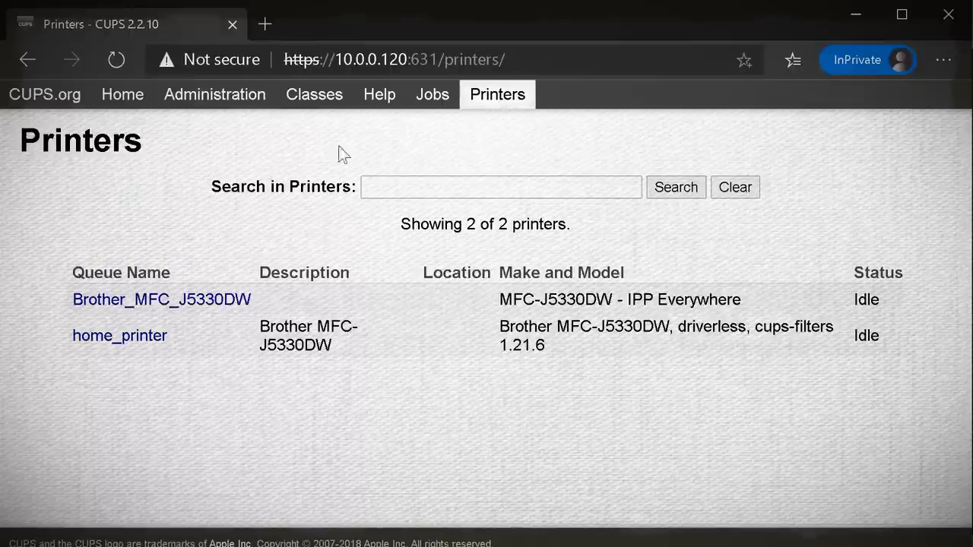
pyautogui.moveTo(247, 346)
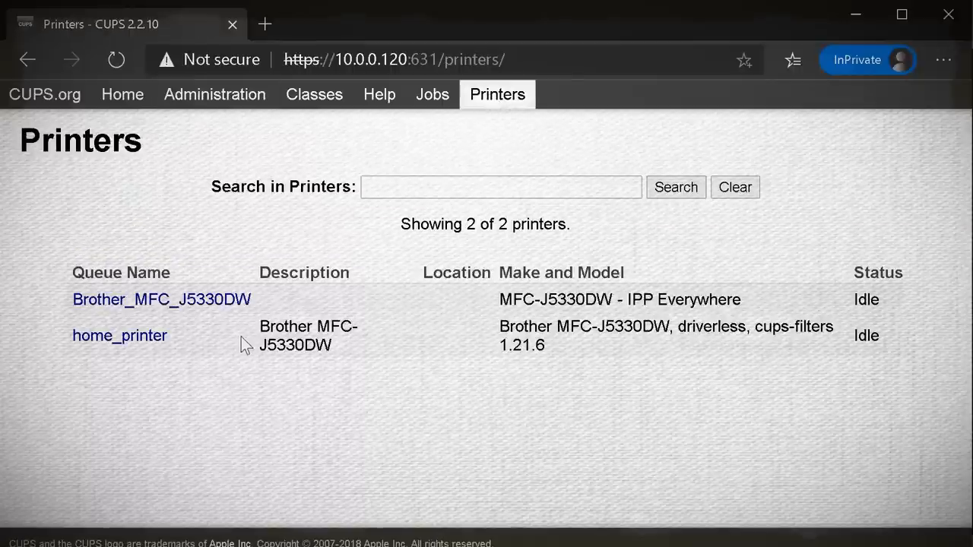
pyautogui.click(118, 336)
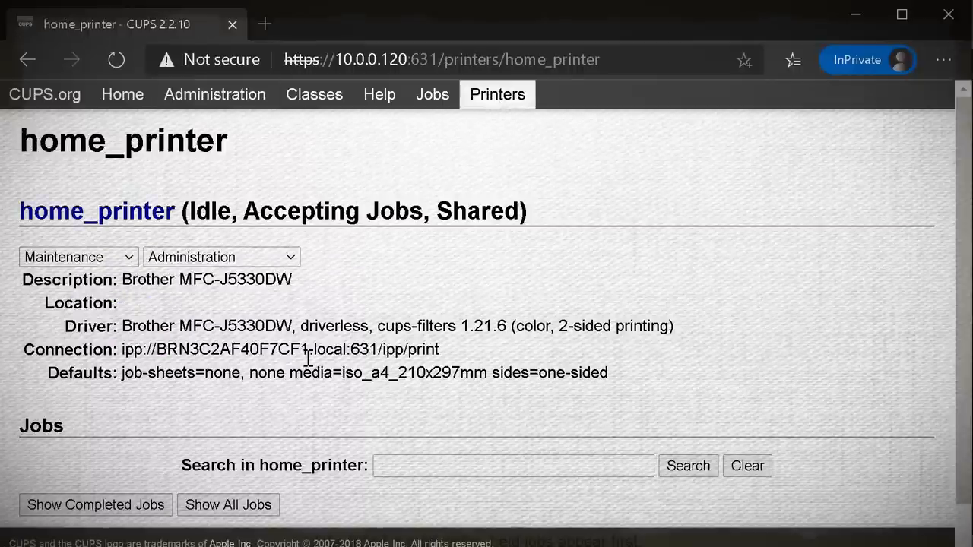
pyautogui.scroll(-3)
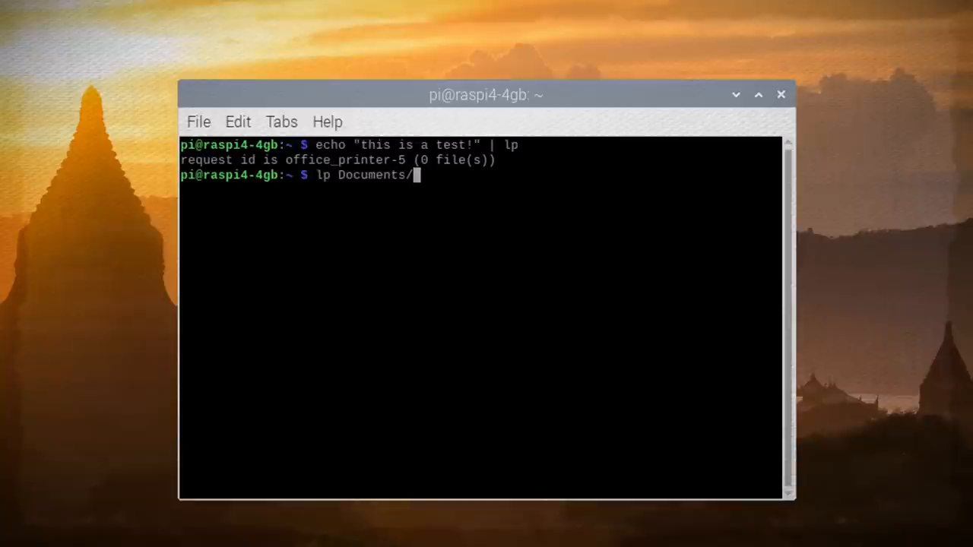
# Step: Run 'lp Documents/printing_with_pi.pdf', queuing it as request office_printer-11
pyautogui.write('printing_wi')
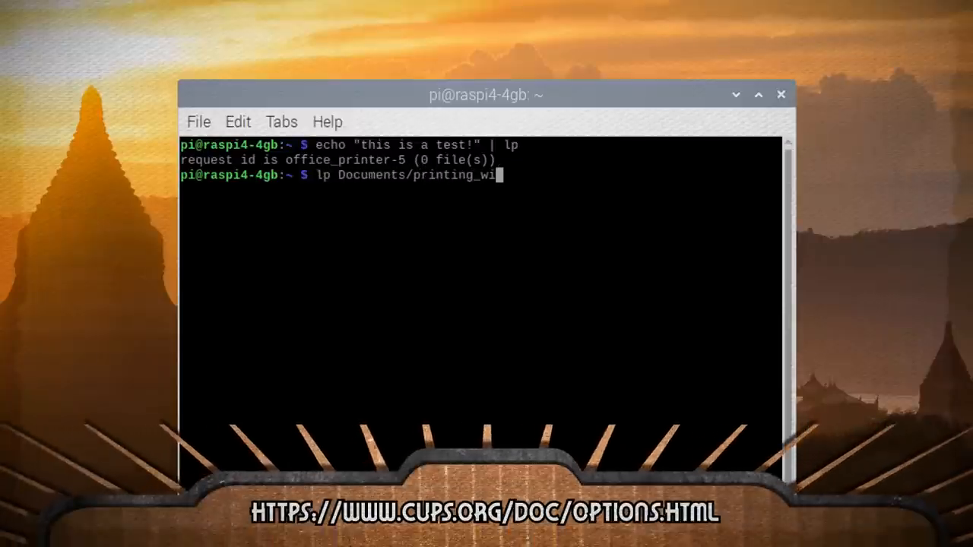
pyautogui.write('th_pi.')
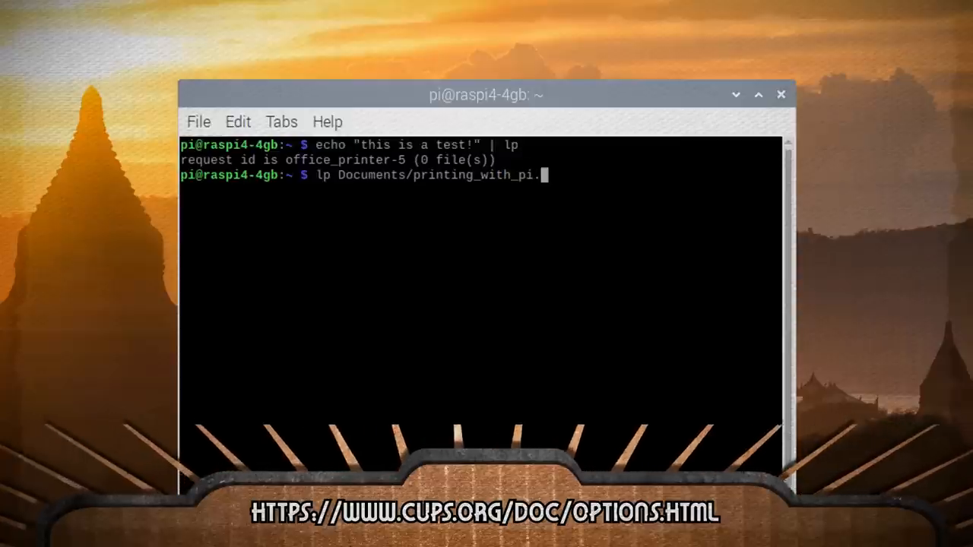
pyautogui.press('Return')
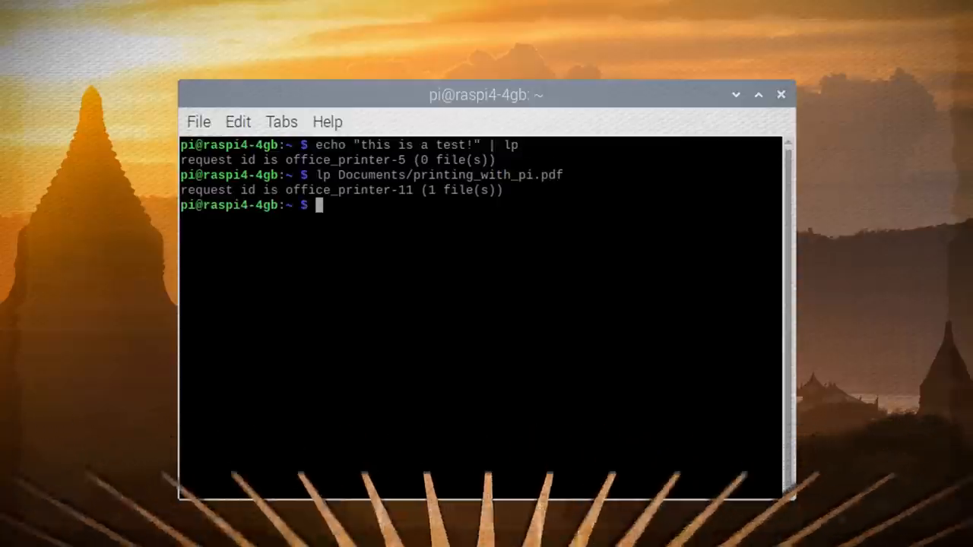
pyautogui.click(11, 9)
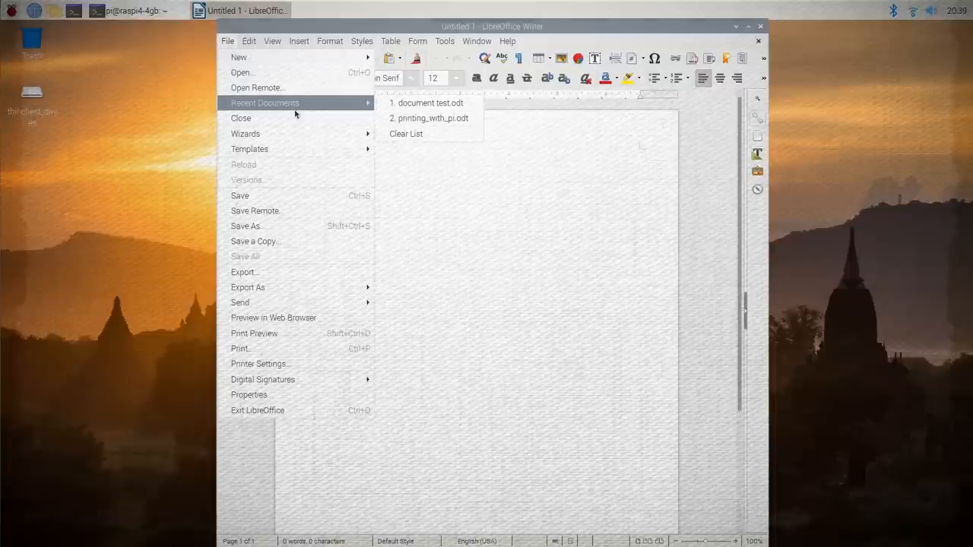
# Step: Open document test.odt from Recent Documents, showing the Hello world! CUPS test line
pyautogui.click(430, 103)
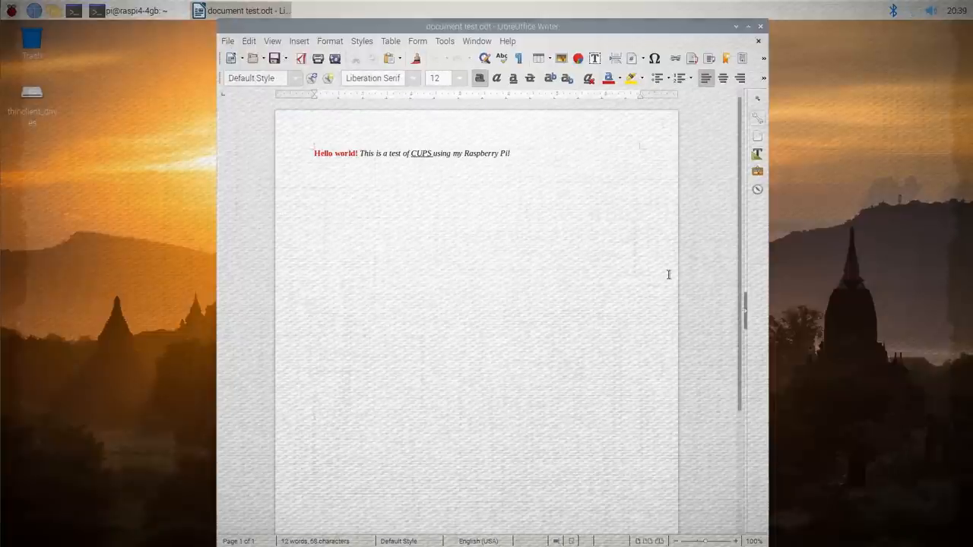
pyautogui.click(228, 41)
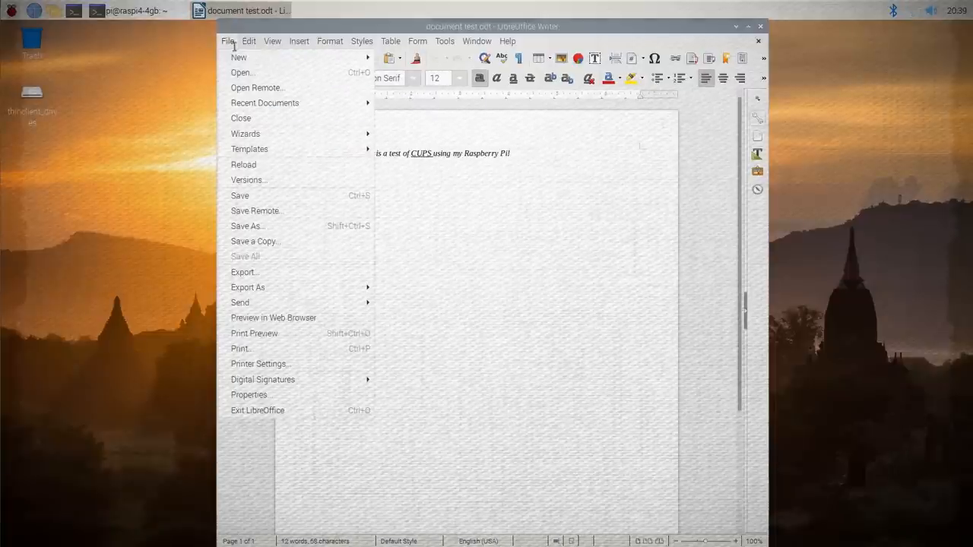